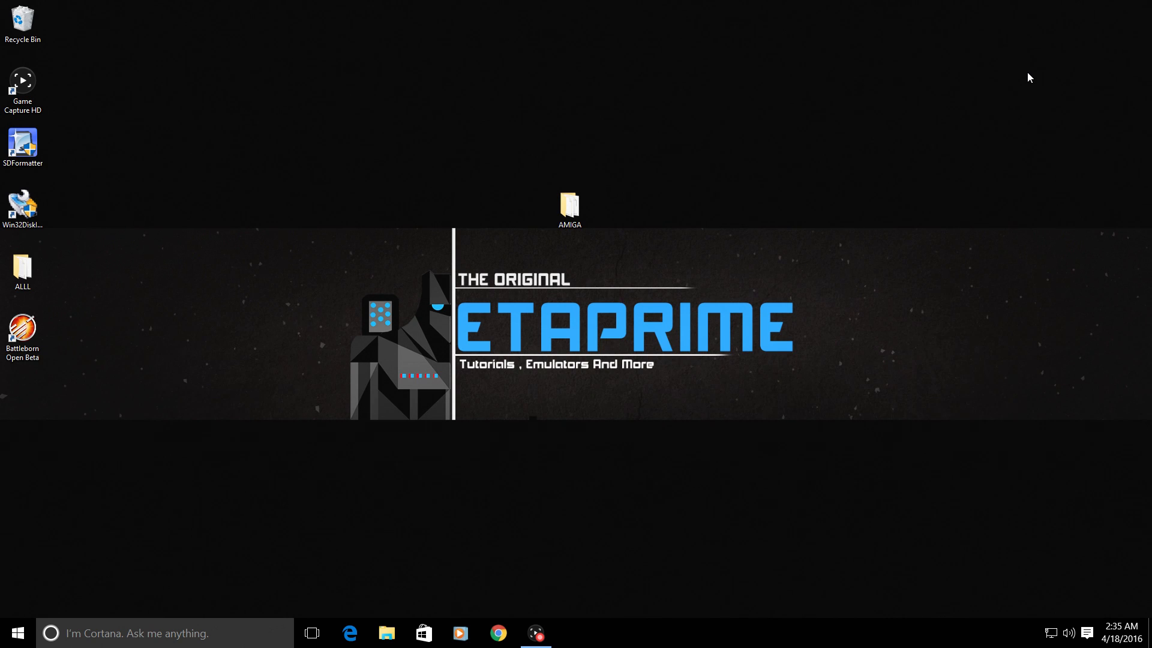
- Open the desktop AMIGA folder to list KICK ROMS and the eleven ADF disks
double_click(570, 204)
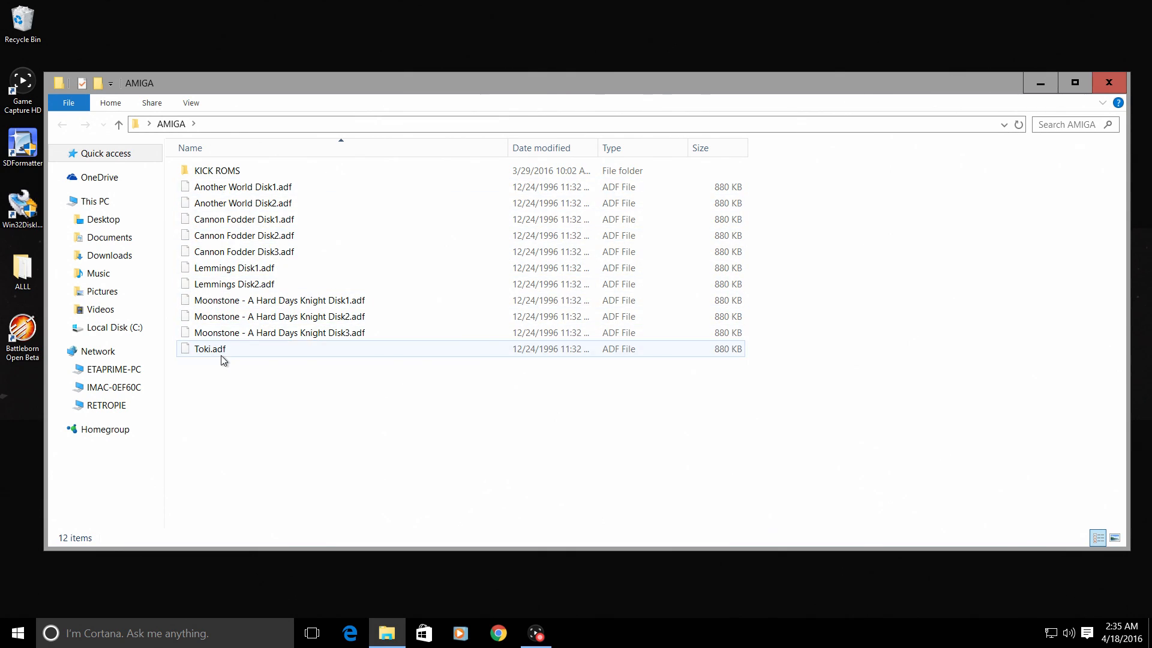
double_click(216, 170)
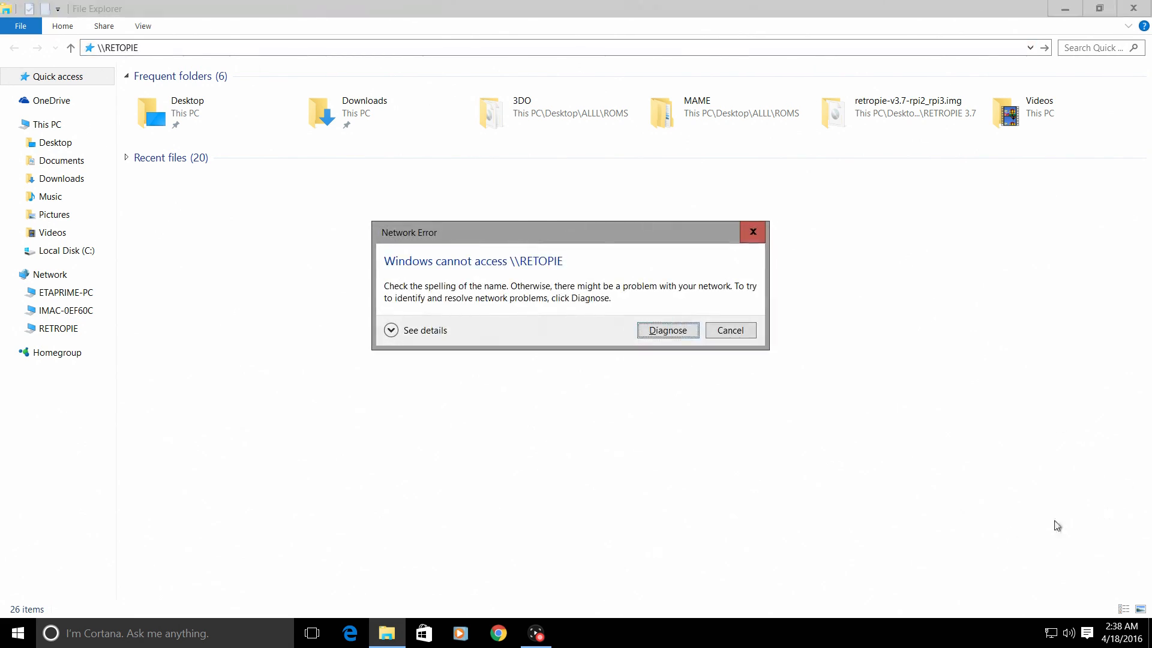
- Dismiss the Network Error dialog for the \\RETOPIE address with Cancel
left_click(729, 330)
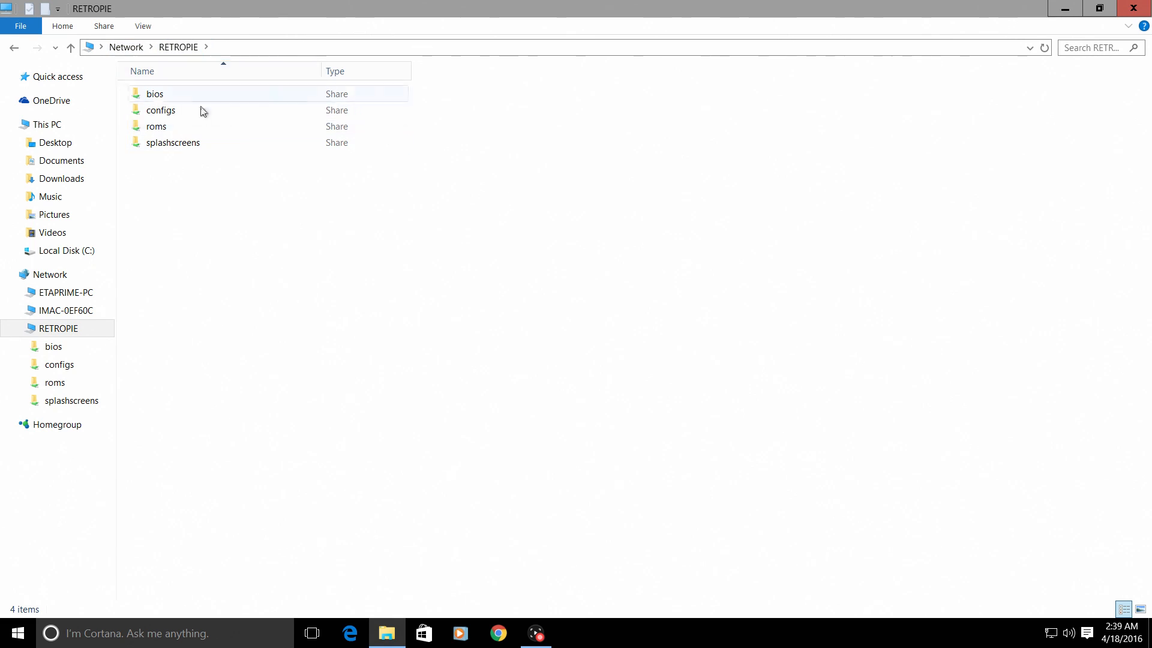
- Open the RETROPIE bios share, listing kick12.rom through kick40.rom
double_click(155, 94)
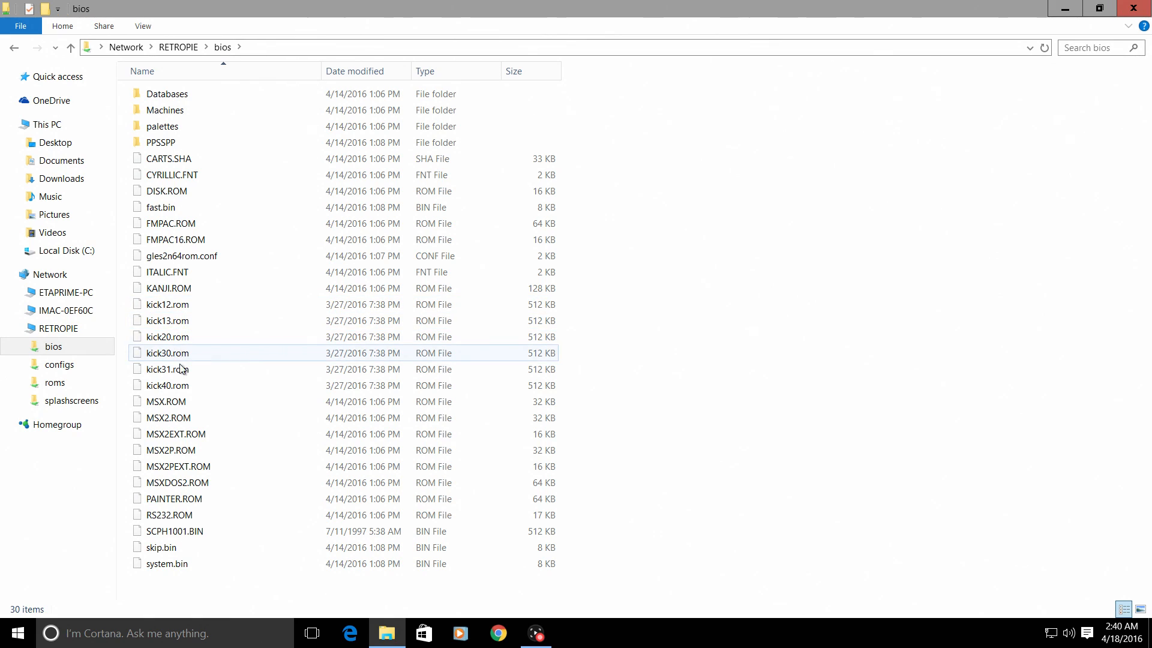
left_click(54, 382)
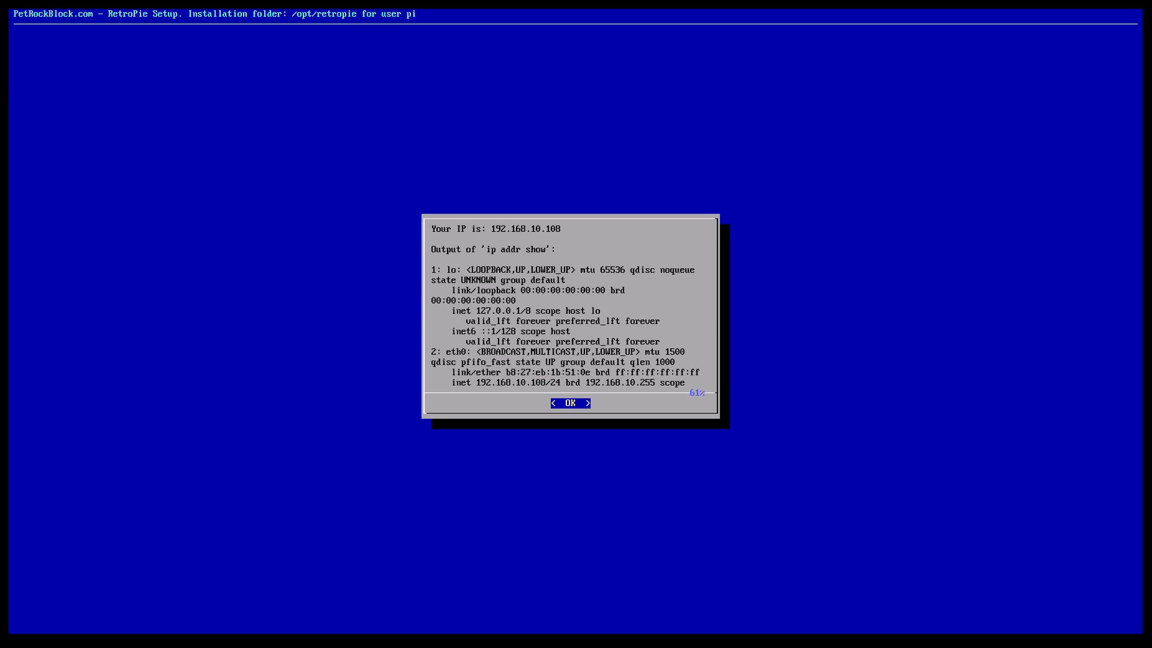
- Close the RetroPie Show IP report for 192.168.10.108
left_click(569, 402)
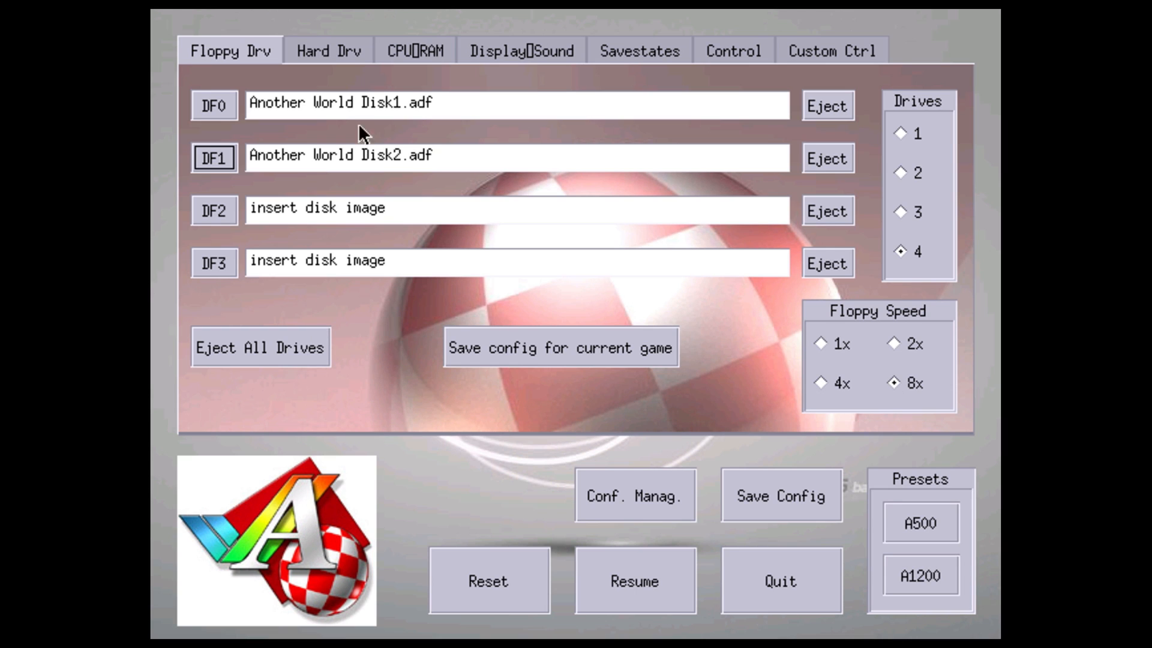
- Check CPU/RAM settings (68020, AGA, Kickstart 3.1, 14MHz, 2Mb chip, 8Mb fast), then view Control
left_click(413, 50)
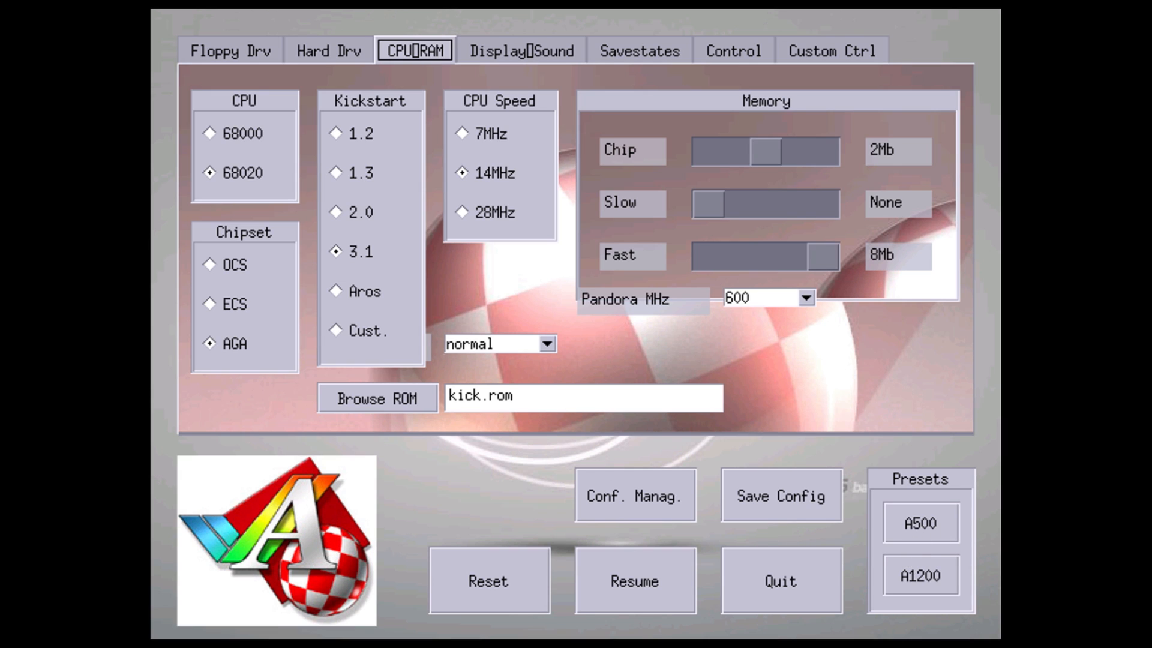
left_click(732, 51)
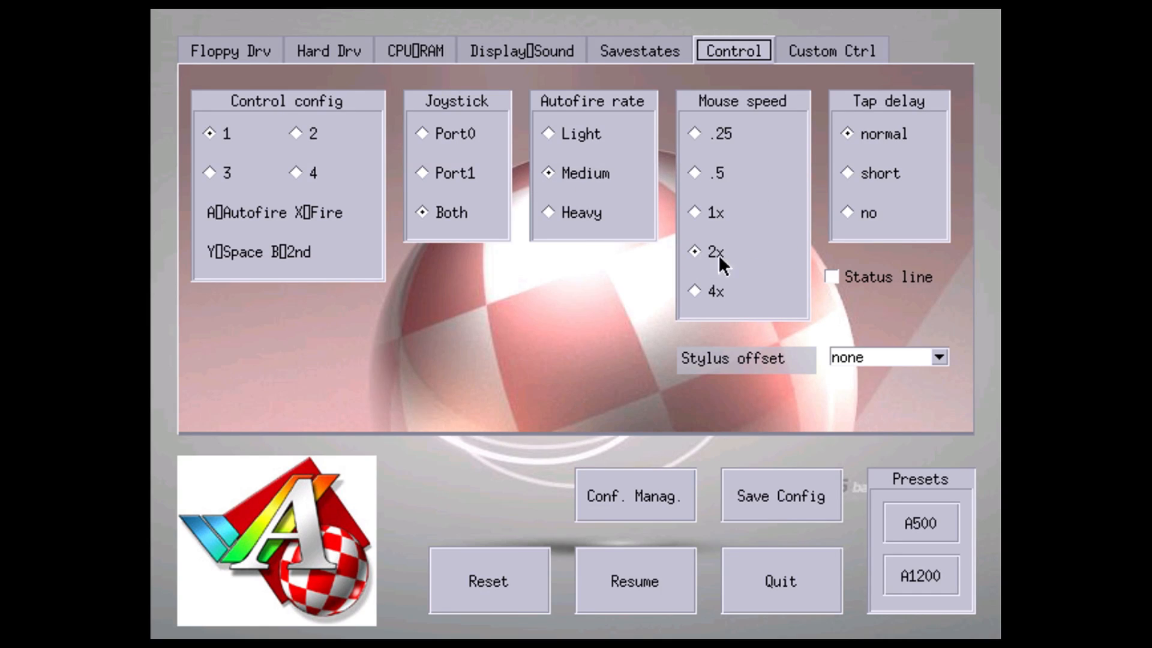
- Keep joystick on both ports, medium autofire, 2x mouse and normal tap delay, then view Custom Ctrl
left_click(831, 50)
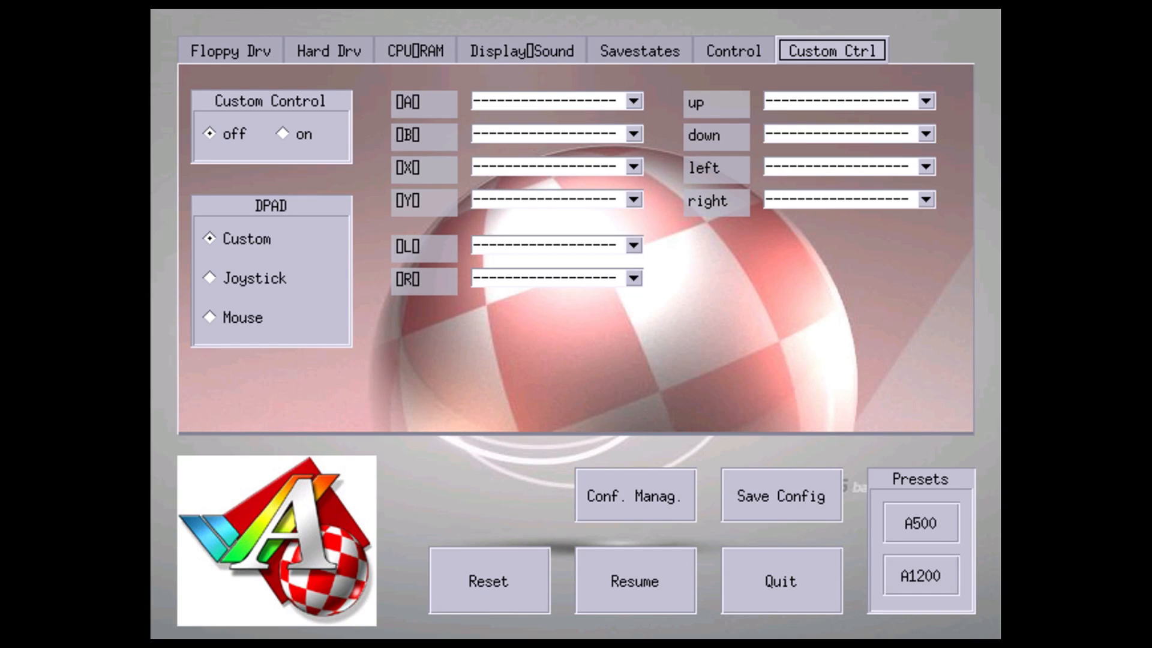
- Leave custom control off and go back to the CPU/RAM page
left_click(413, 49)
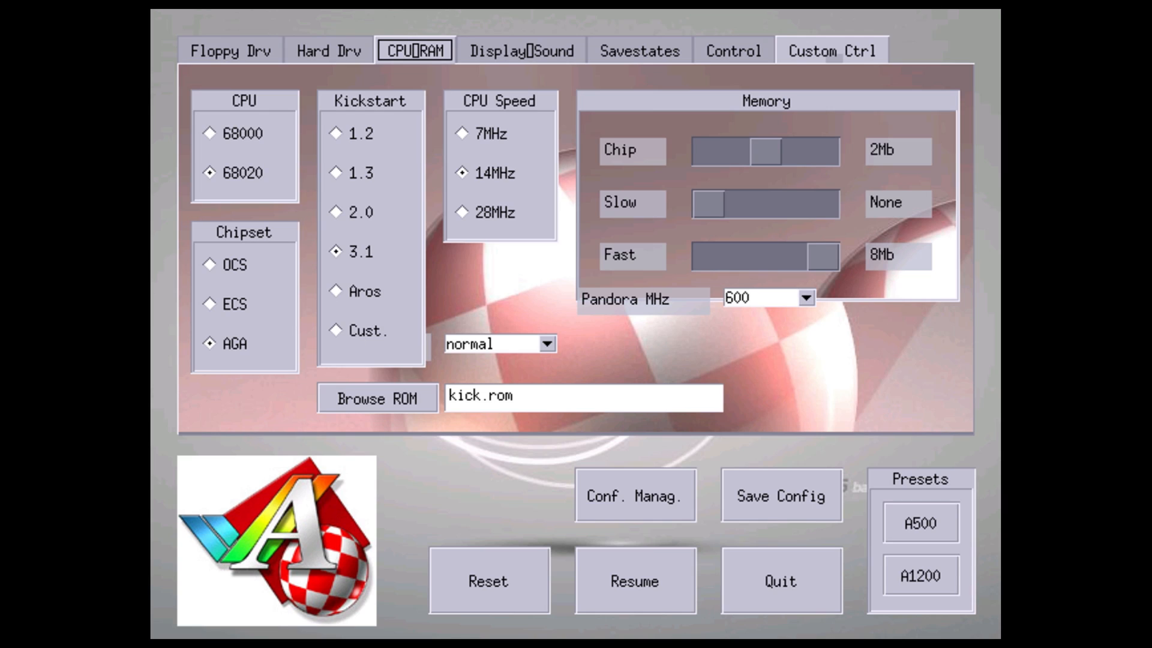
- Apply the A1200 preset for 68020 CPU, AGA, Kickstart 3.1 and 8Mb Fast RAM
left_click(230, 50)
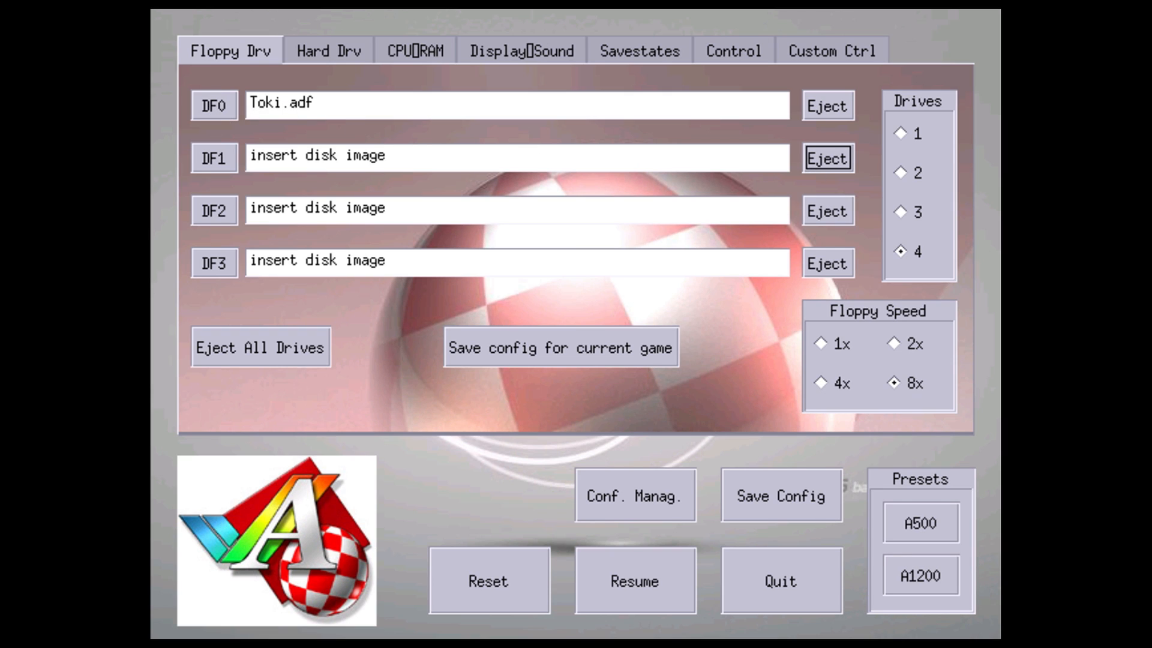
- Save the current config for Toki, with Toki.adf in DF0
left_click(634, 580)
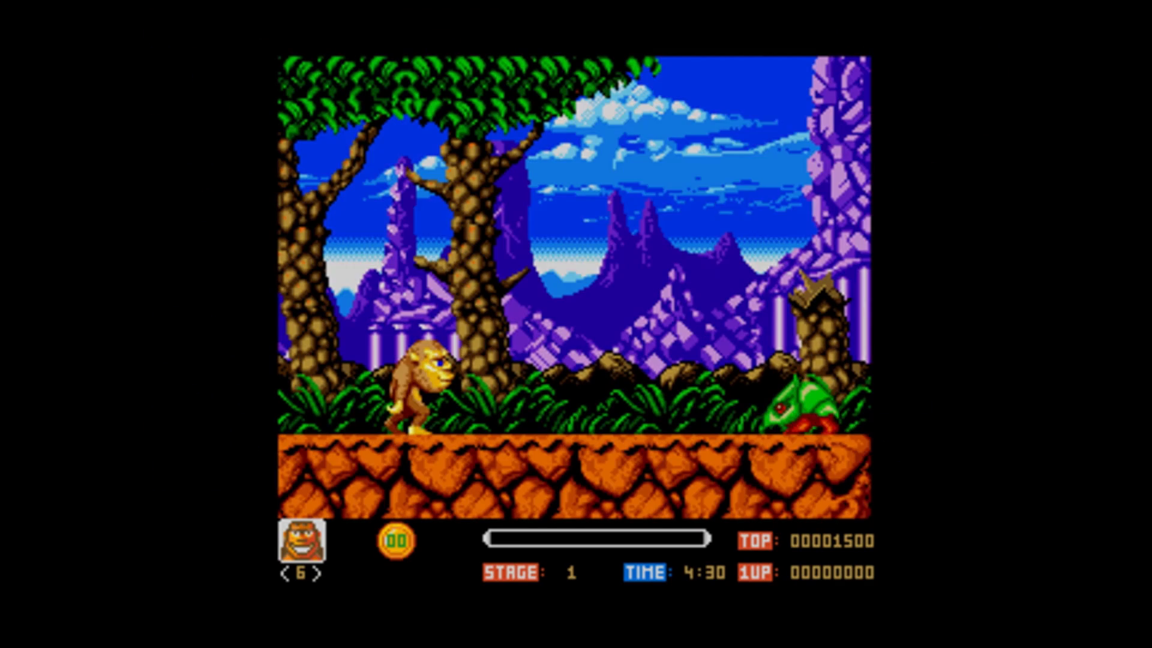
- Walk Toki's ape right through stage 1 with the Right arrow key
key("Right")
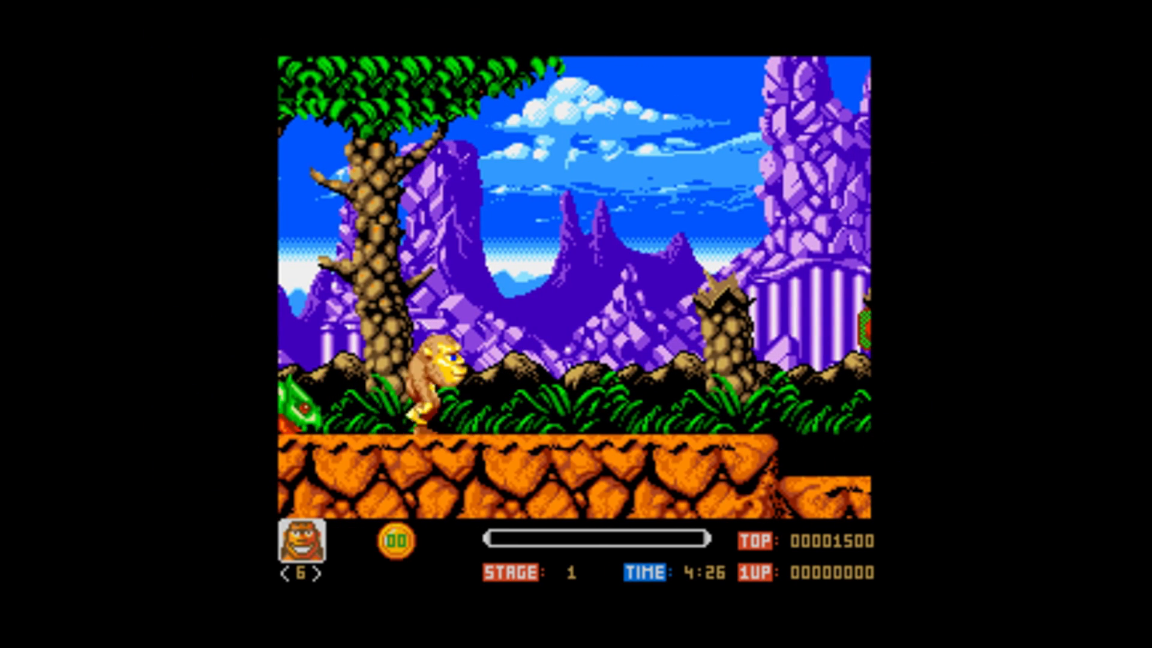